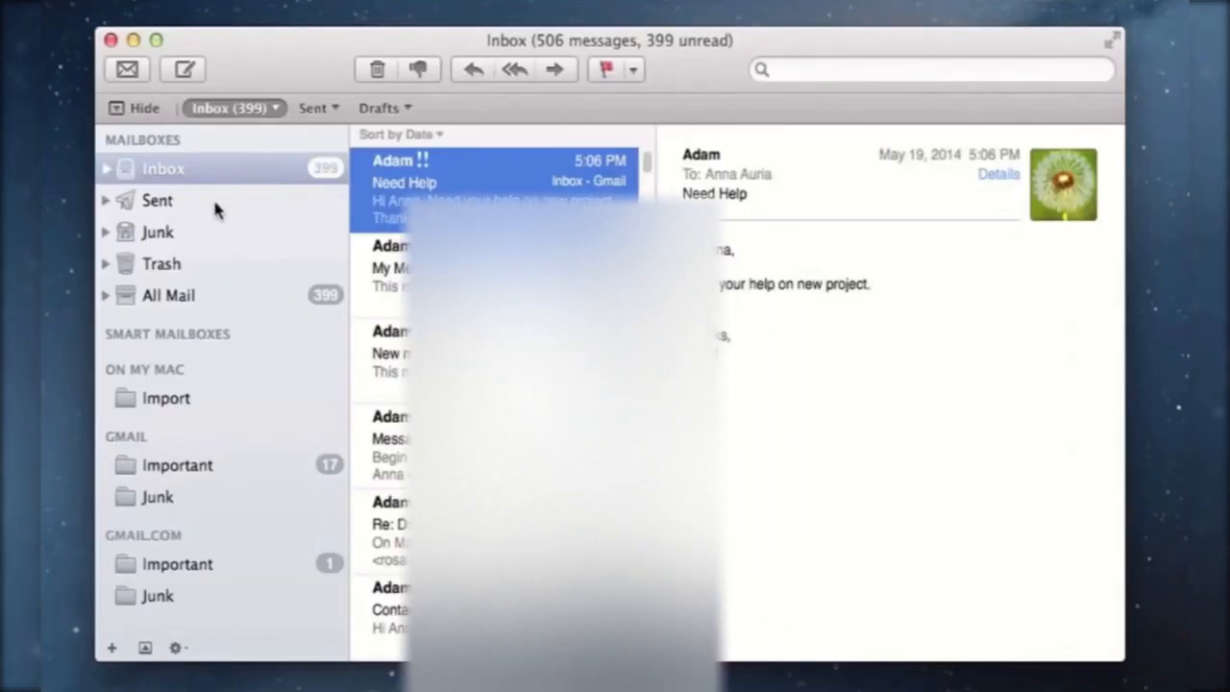
Export the selected Inbox and Sent mailboxes via Mailbox > Export Mailbox with Desktop as destination.
click(157, 200)
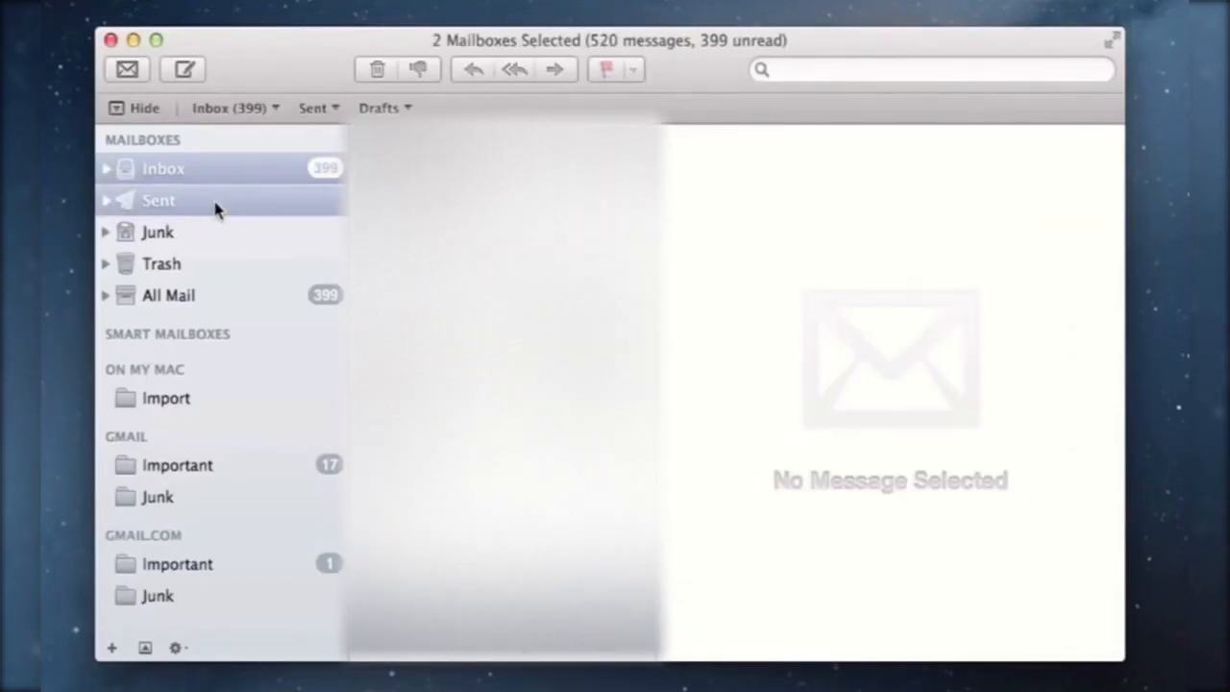
mouse_move(223, 208)
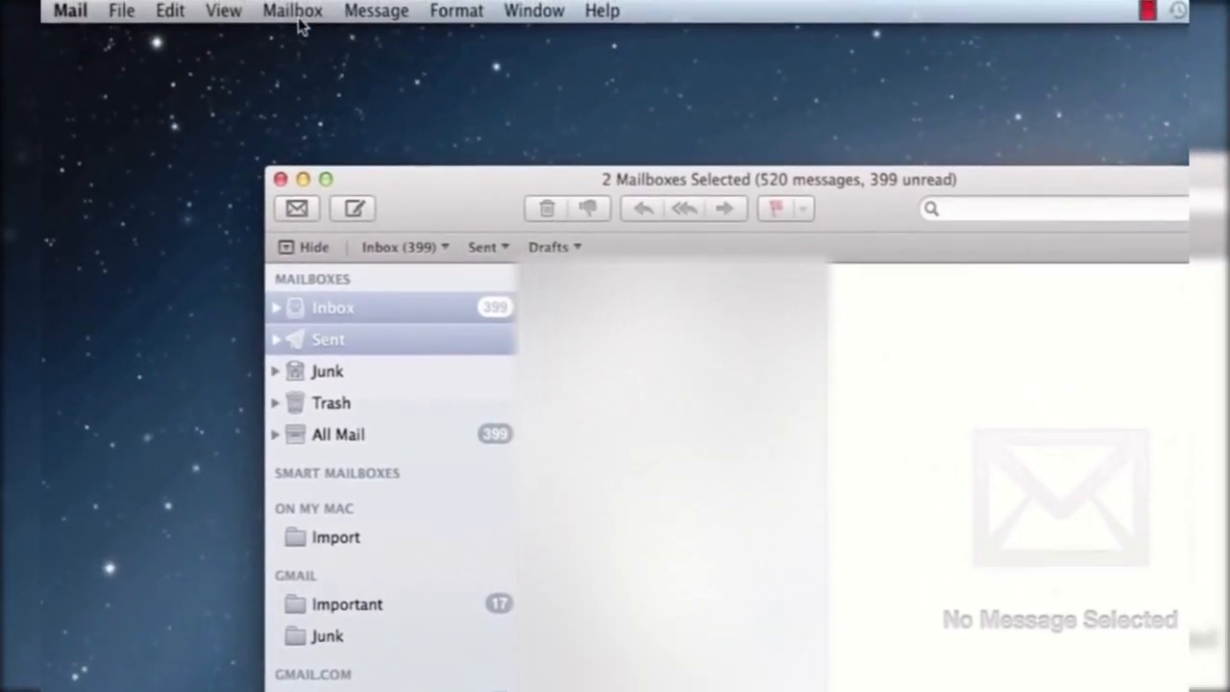
click(292, 11)
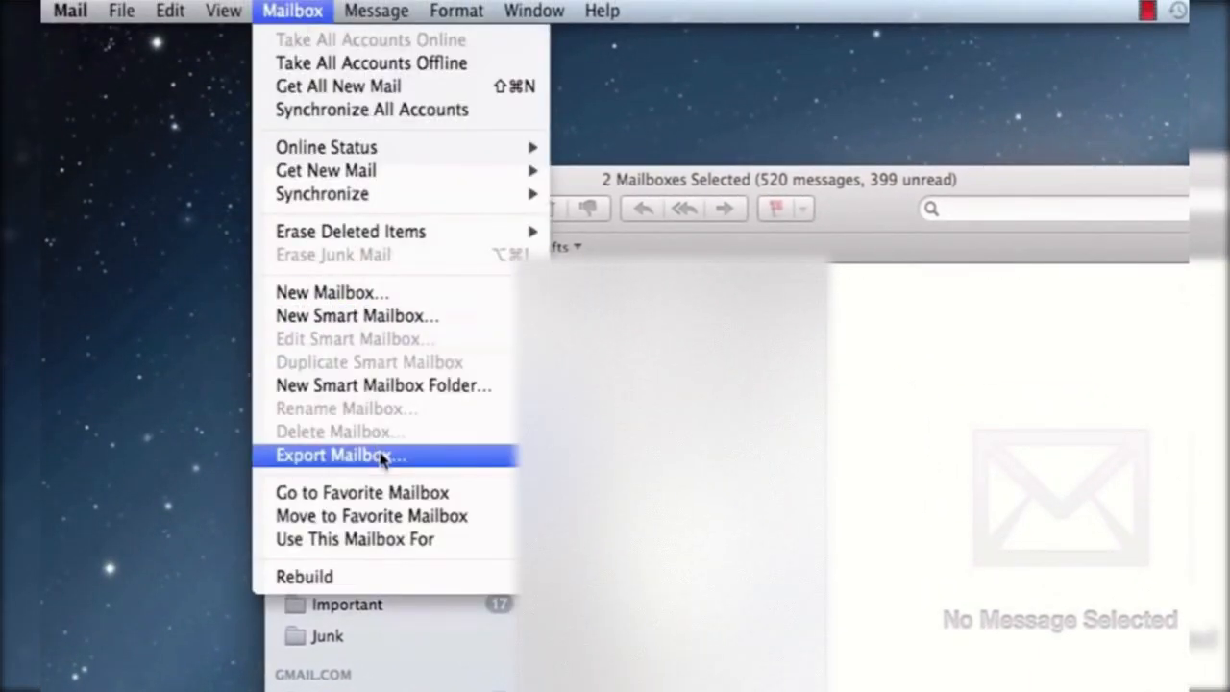
click(334, 453)
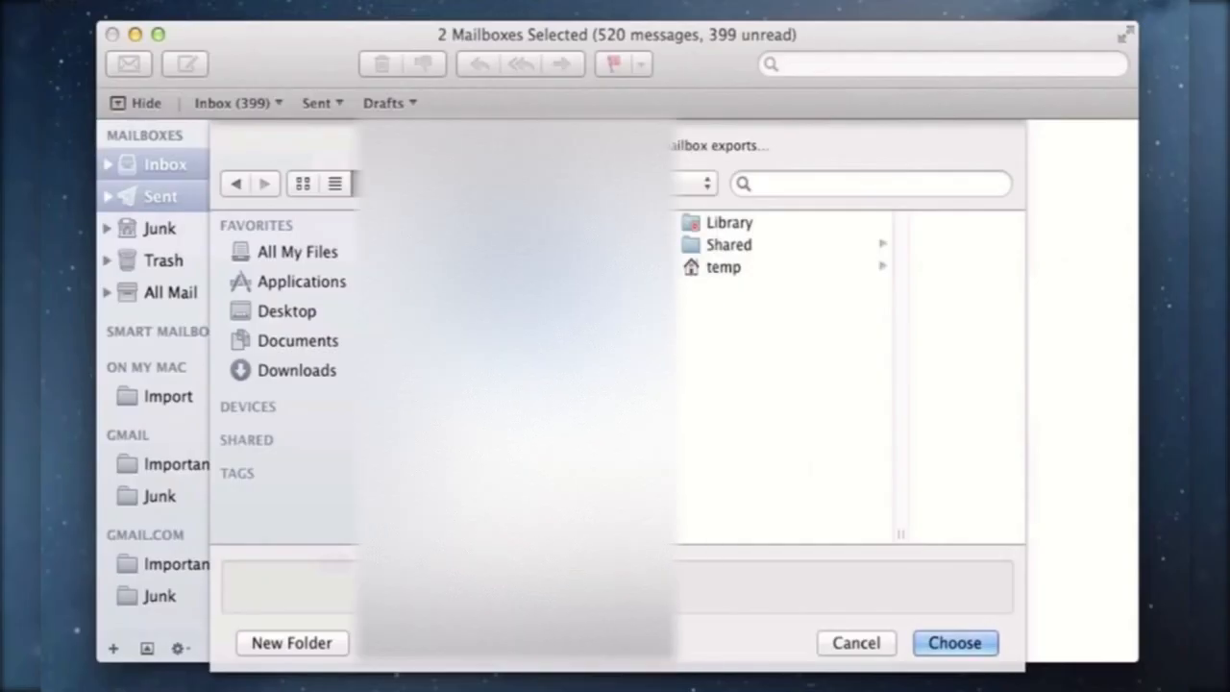
click(286, 311)
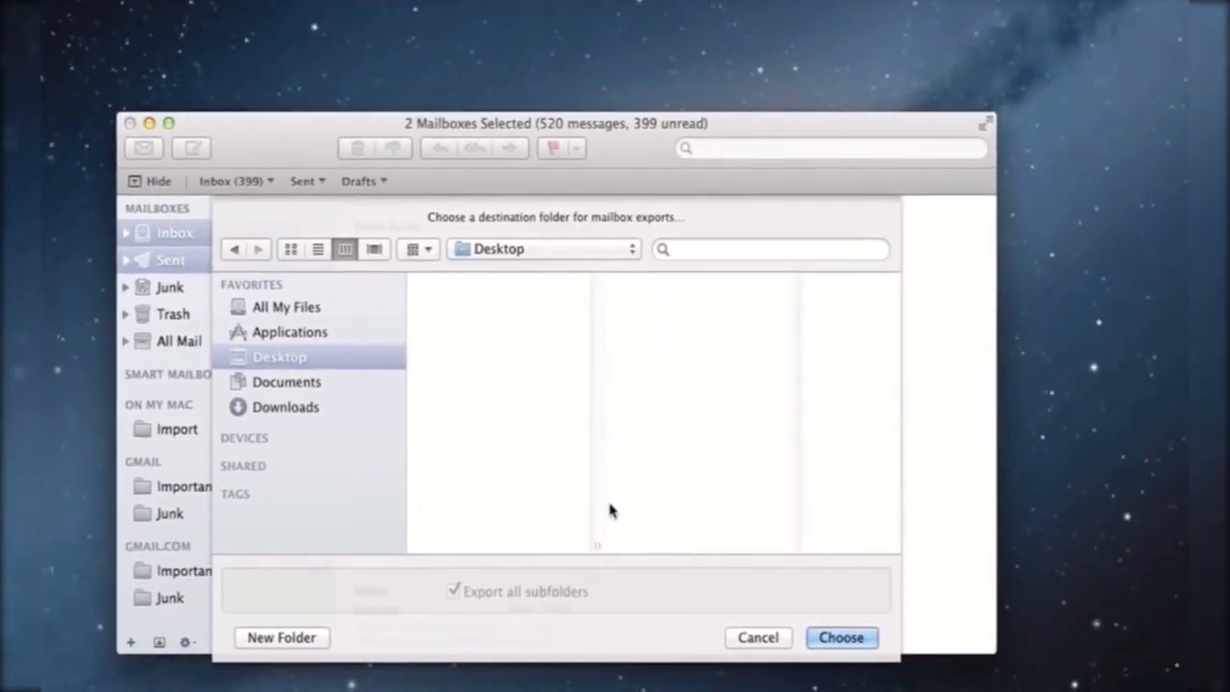
click(839, 638)
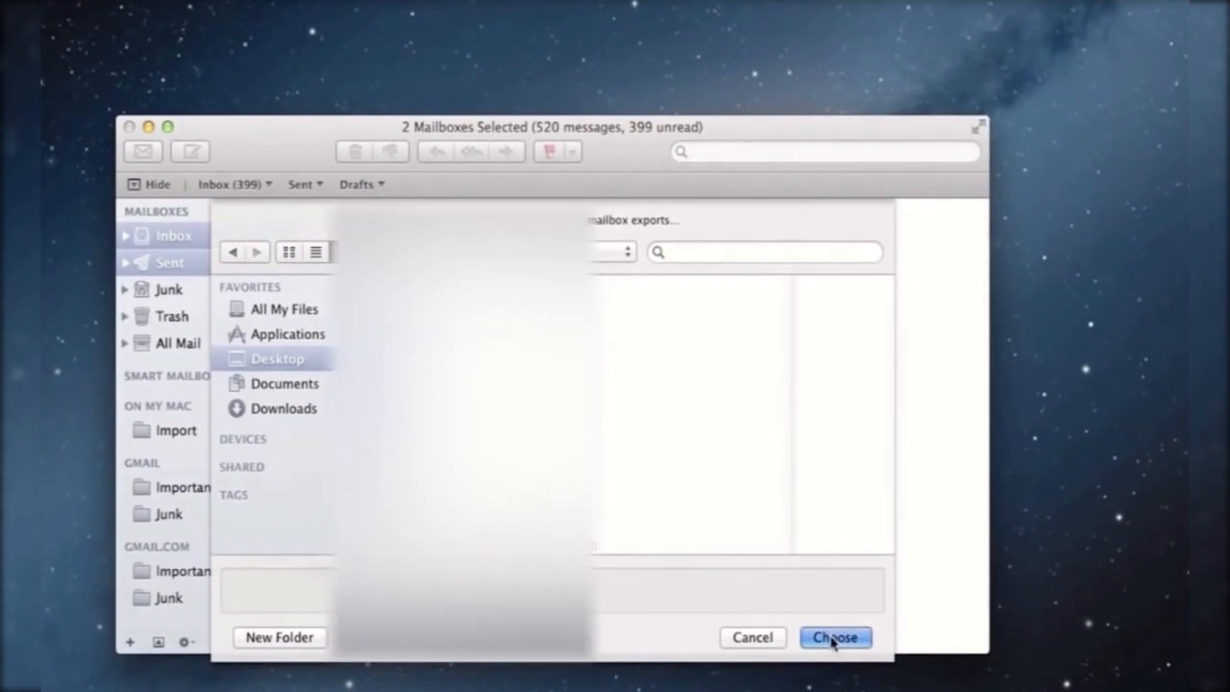
Confirm the Desktop export and check the resulting INBOX.mbox file in Finder.
click(833, 638)
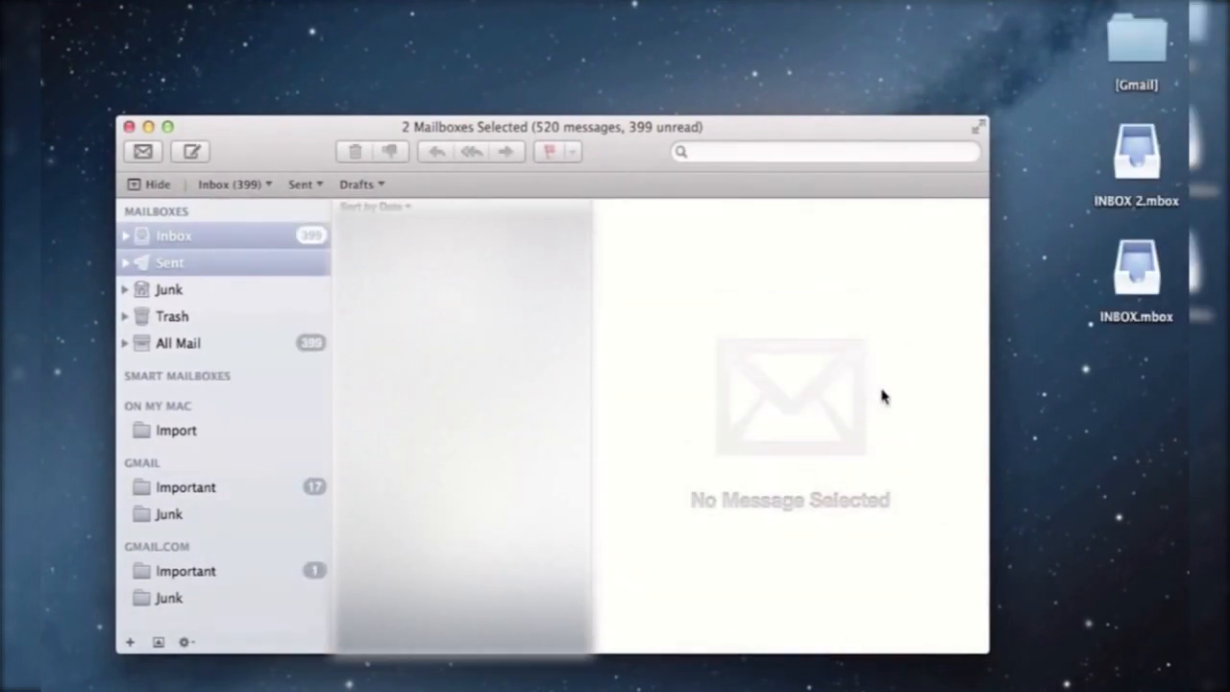
mouse_move(1103, 198)
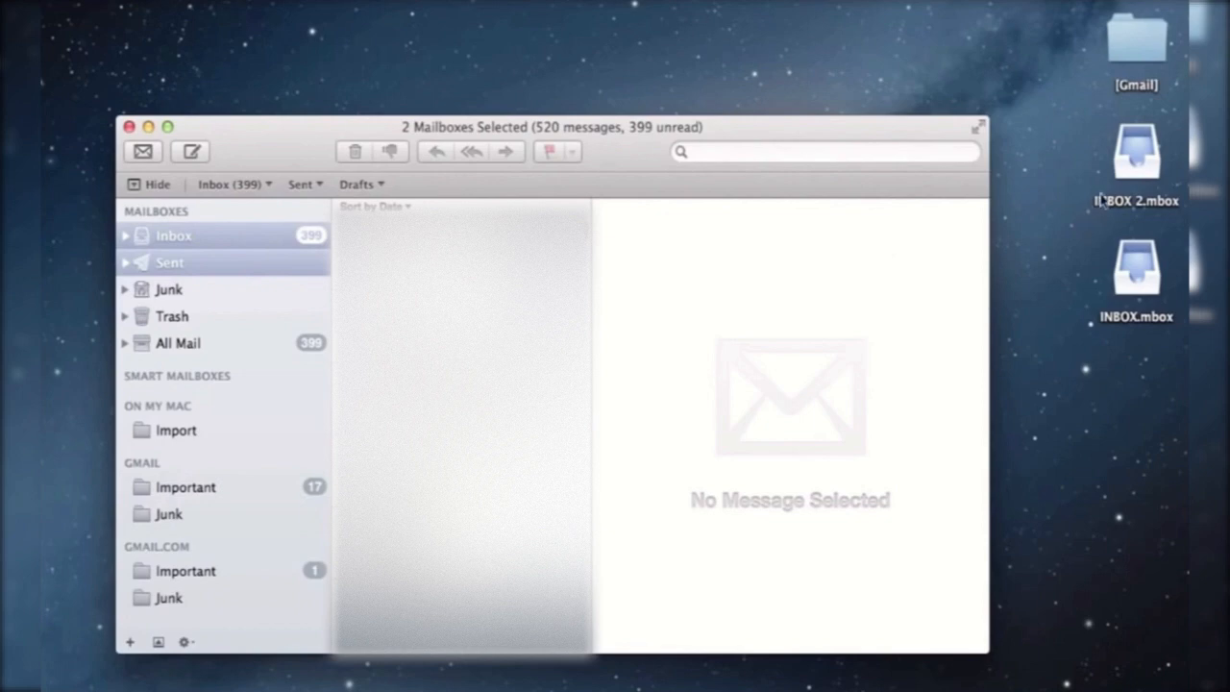
click(1136, 269)
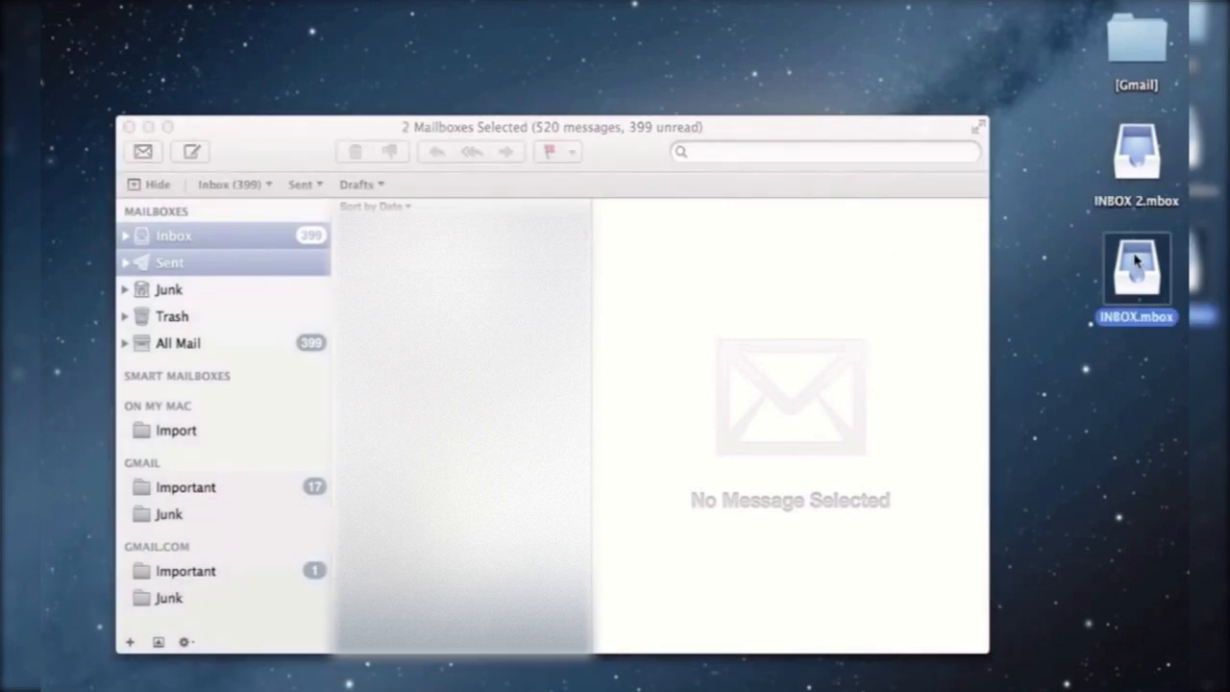
click(1135, 42)
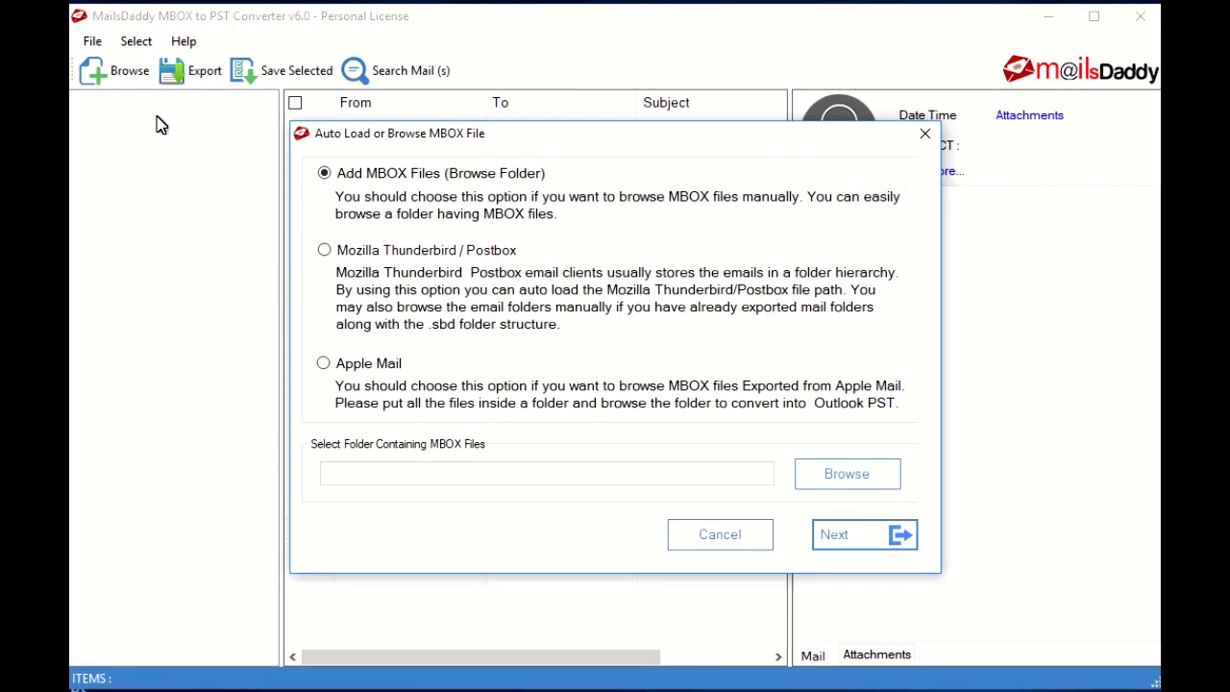
Load the Desktop\Apple Mail mbox folder using the Apple Mail source option.
click(323, 363)
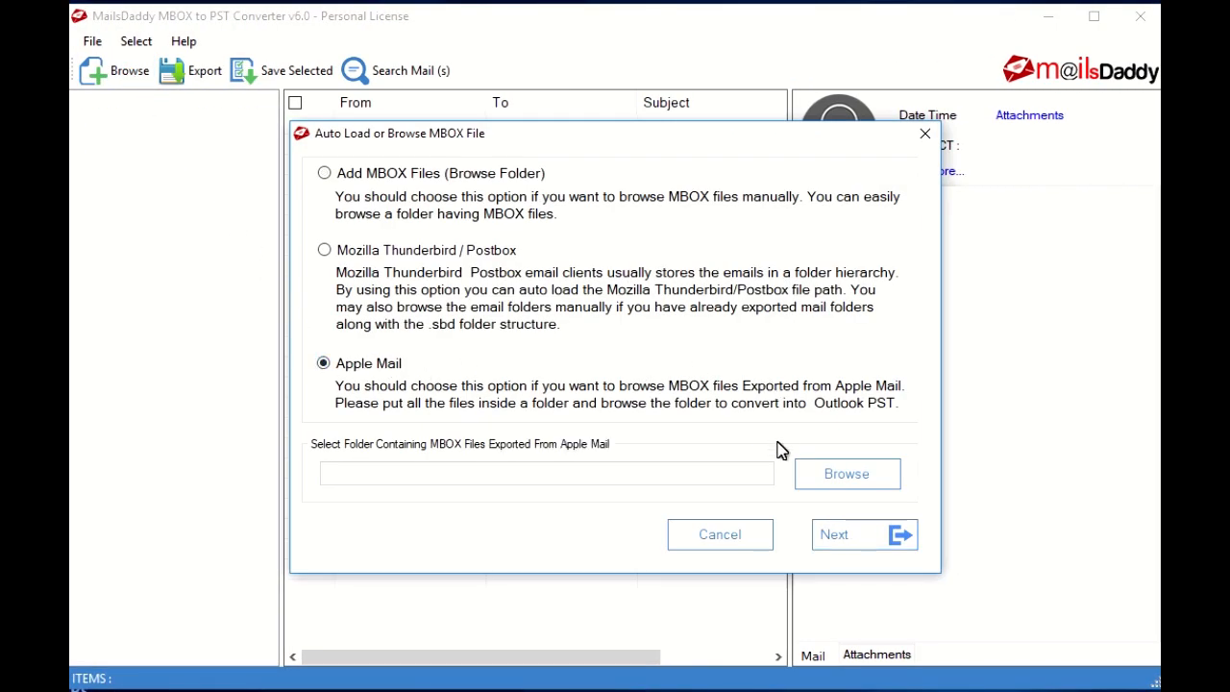
click(845, 472)
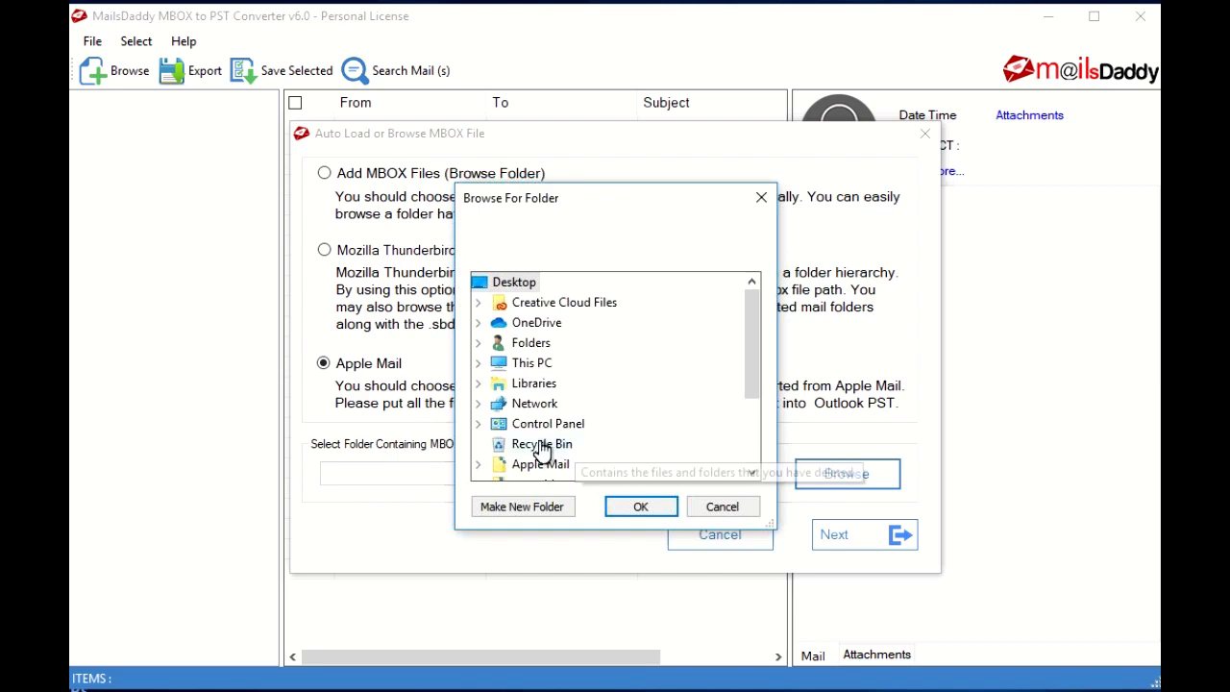
click(639, 507)
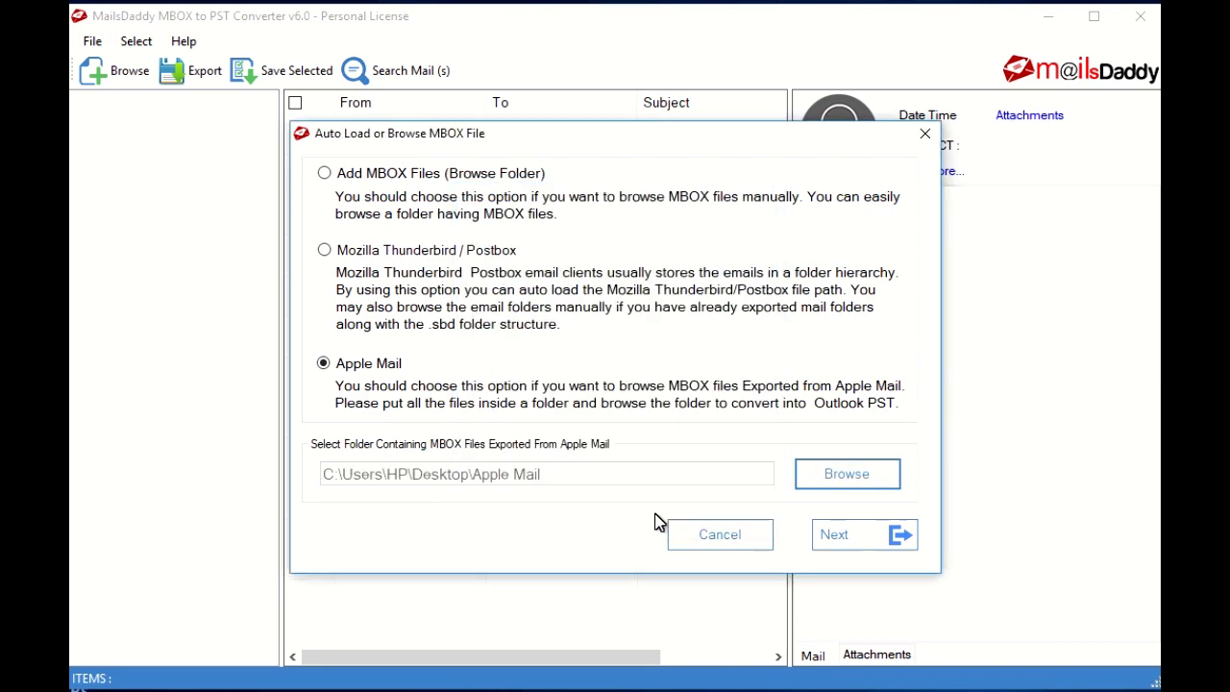
click(853, 534)
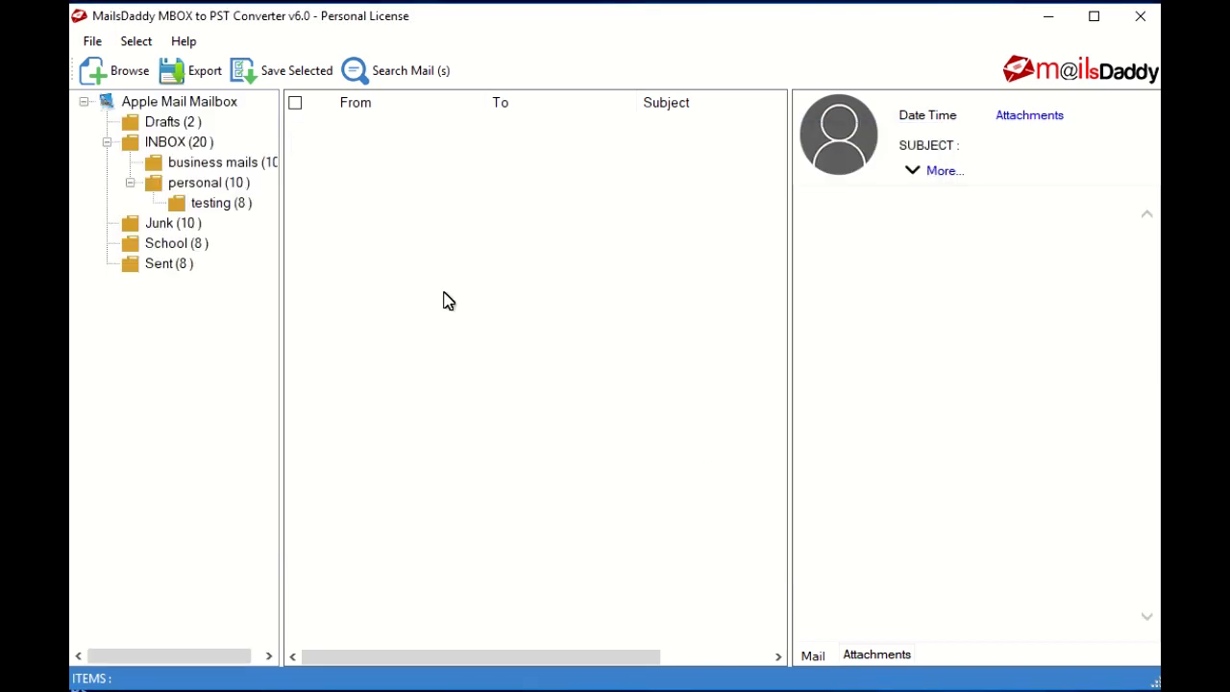
Preview the Amazon shopping message in INBOX and move on to the export settings.
click(165, 142)
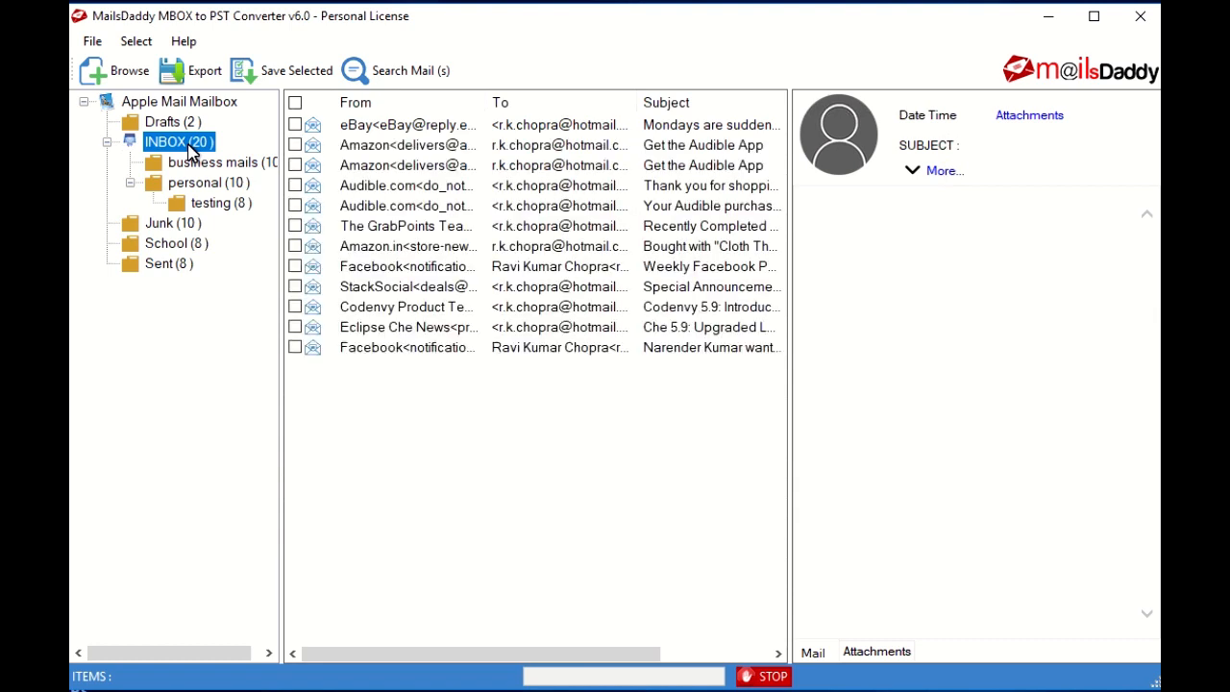
click(407, 246)
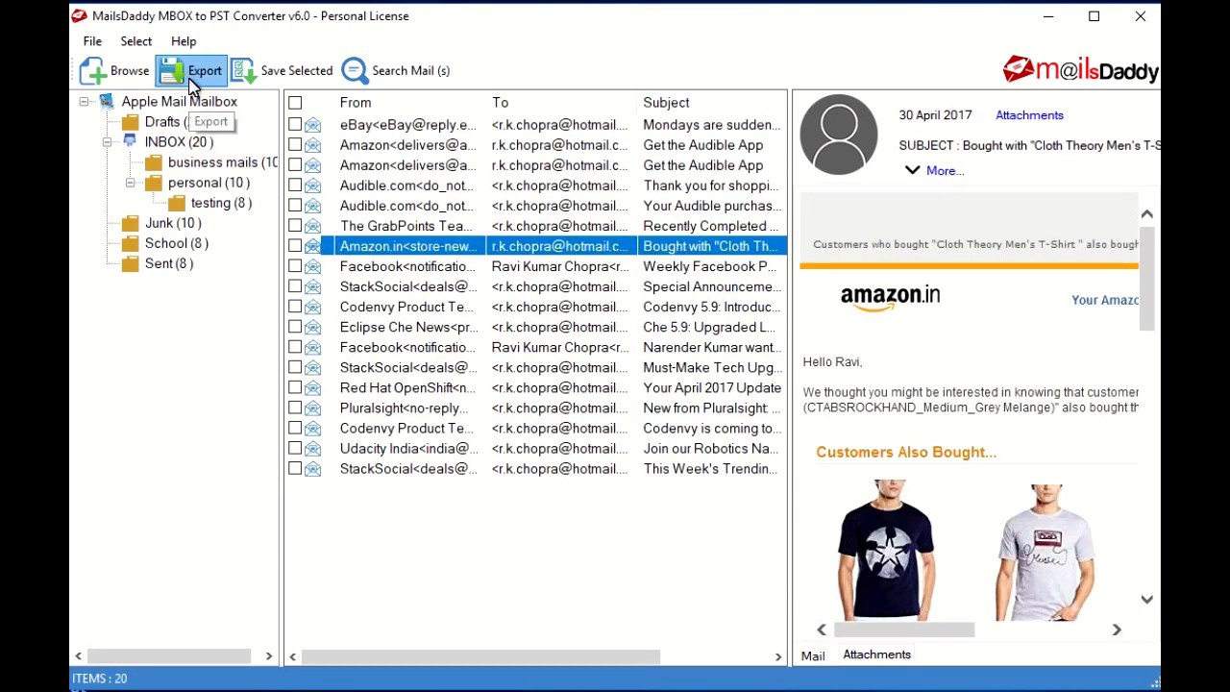
click(204, 70)
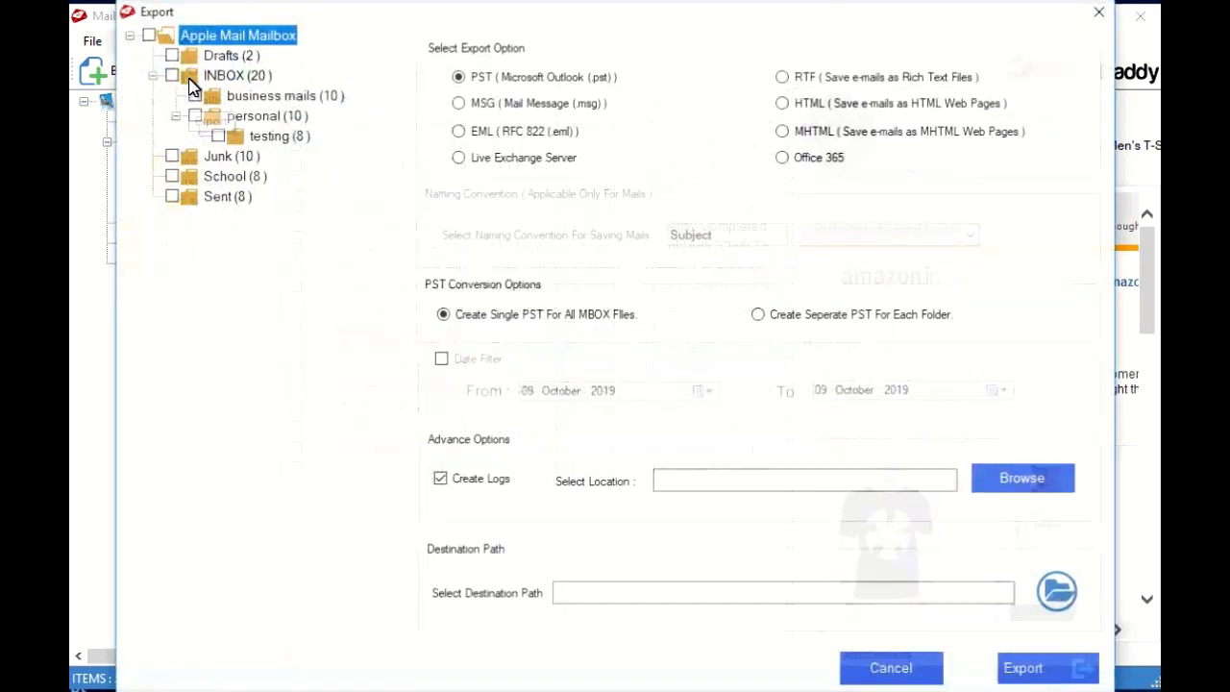
Tick the whole Apple Mail Mailbox tree for single-PST export and untick Create Logs.
click(148, 34)
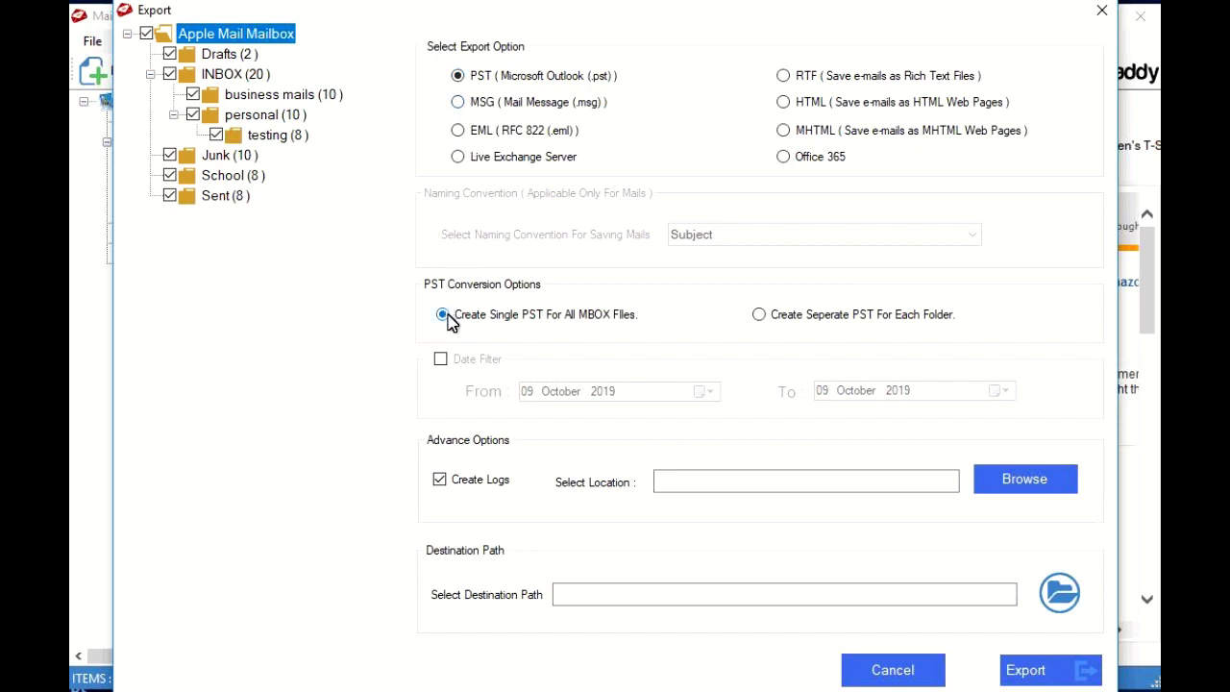
mouse_move(759, 315)
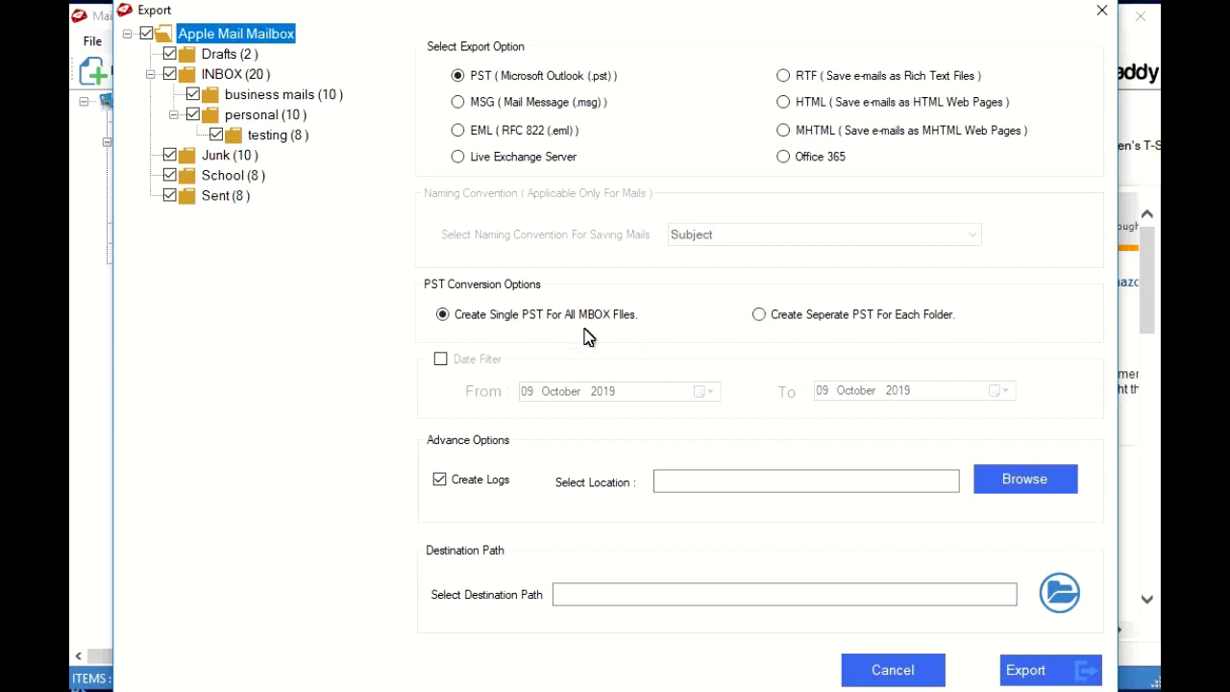
click(438, 479)
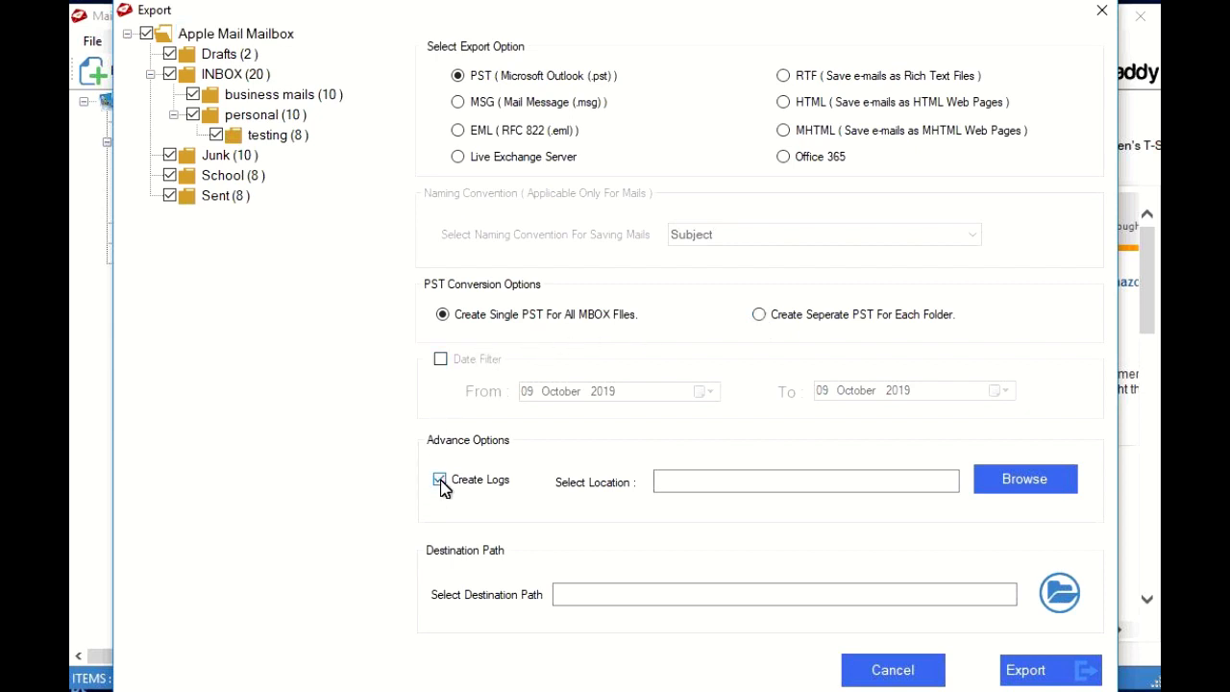
click(438, 478)
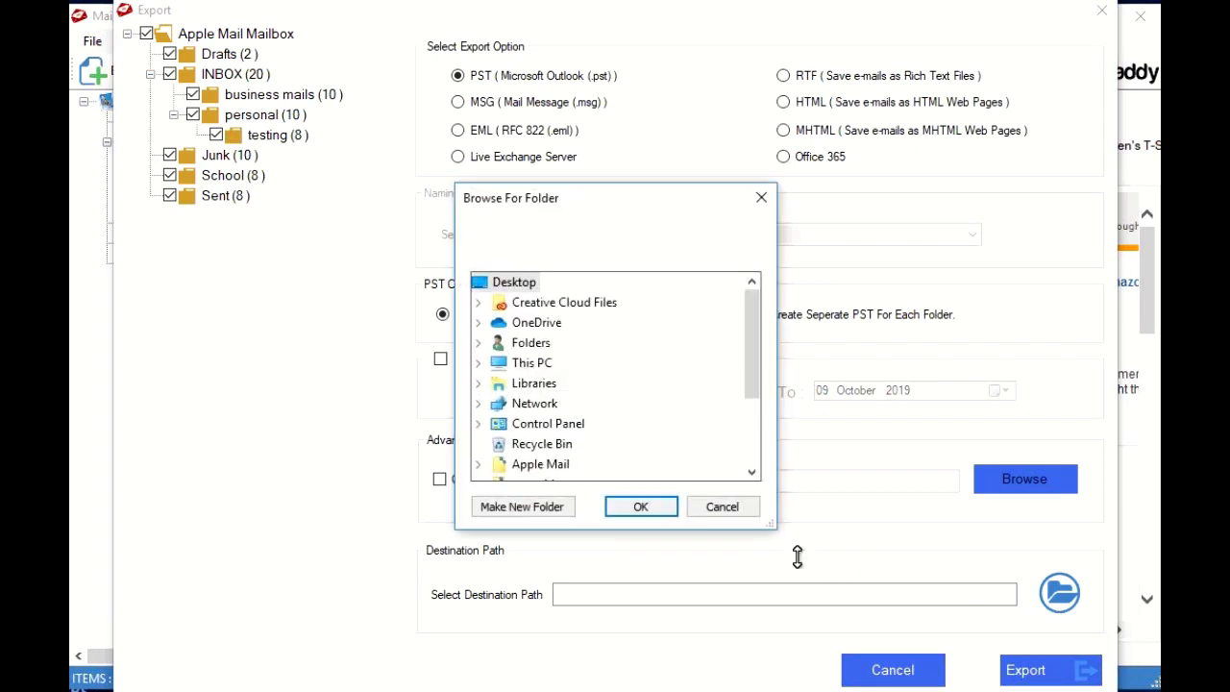
Set Desktop as destination, run the PST conversion and acknowledge the success message.
click(640, 507)
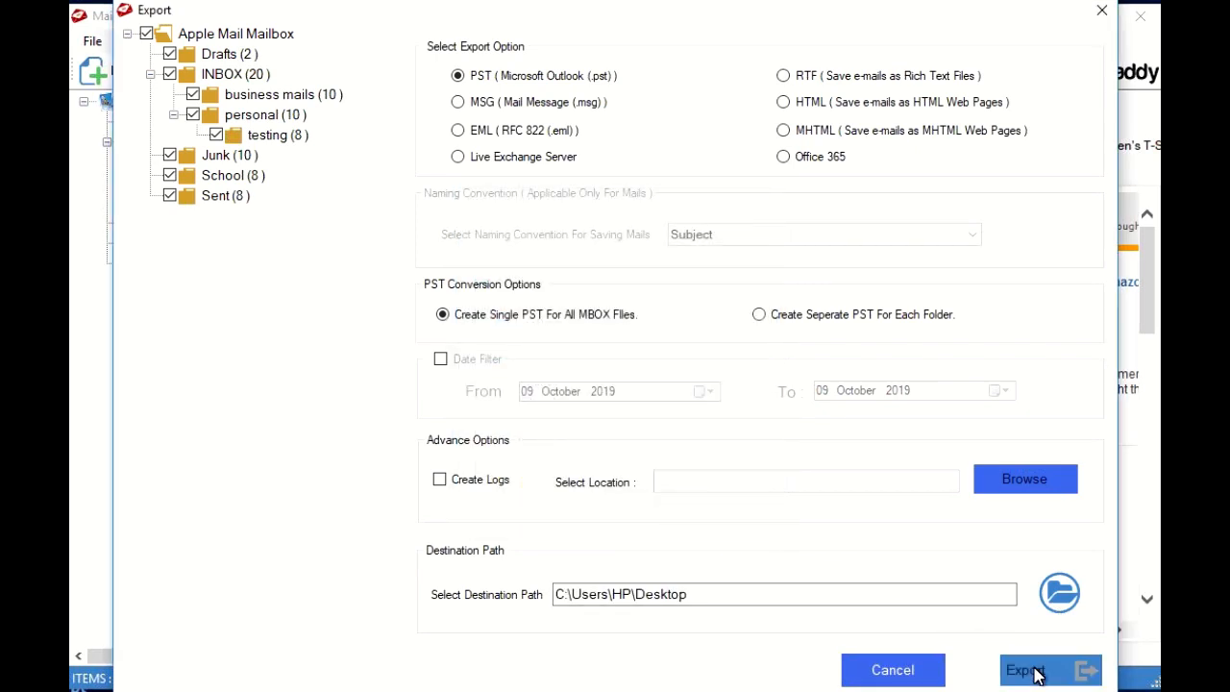
click(1026, 669)
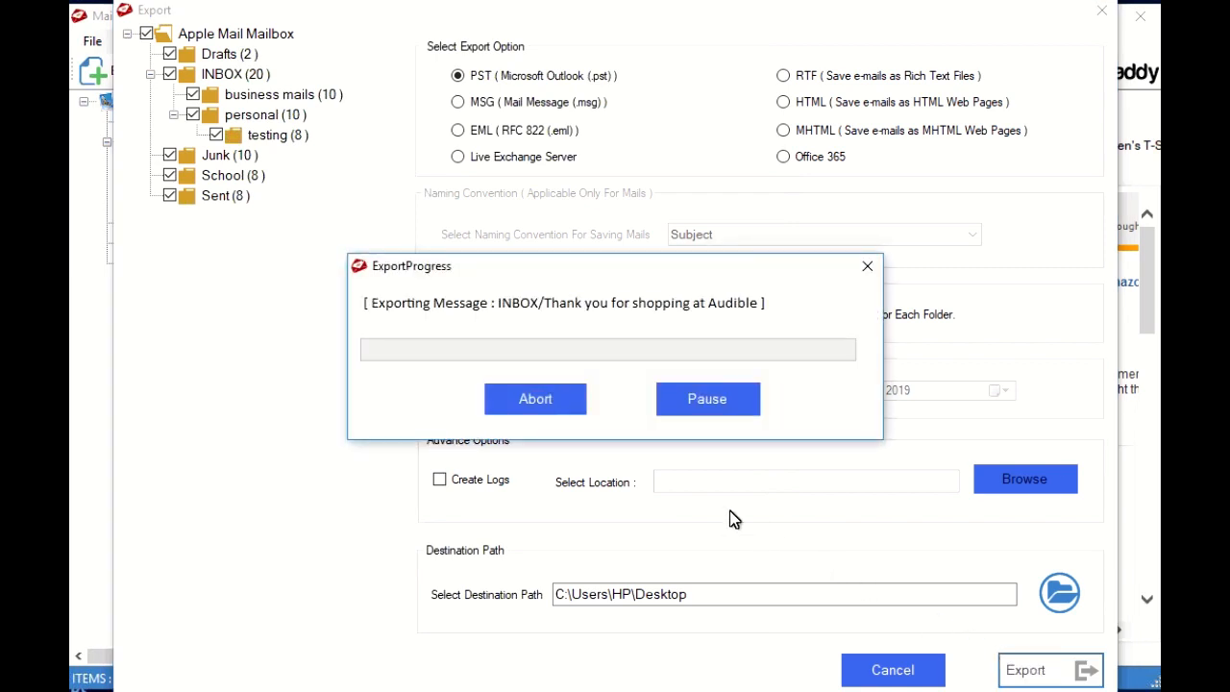
mouse_move(686, 496)
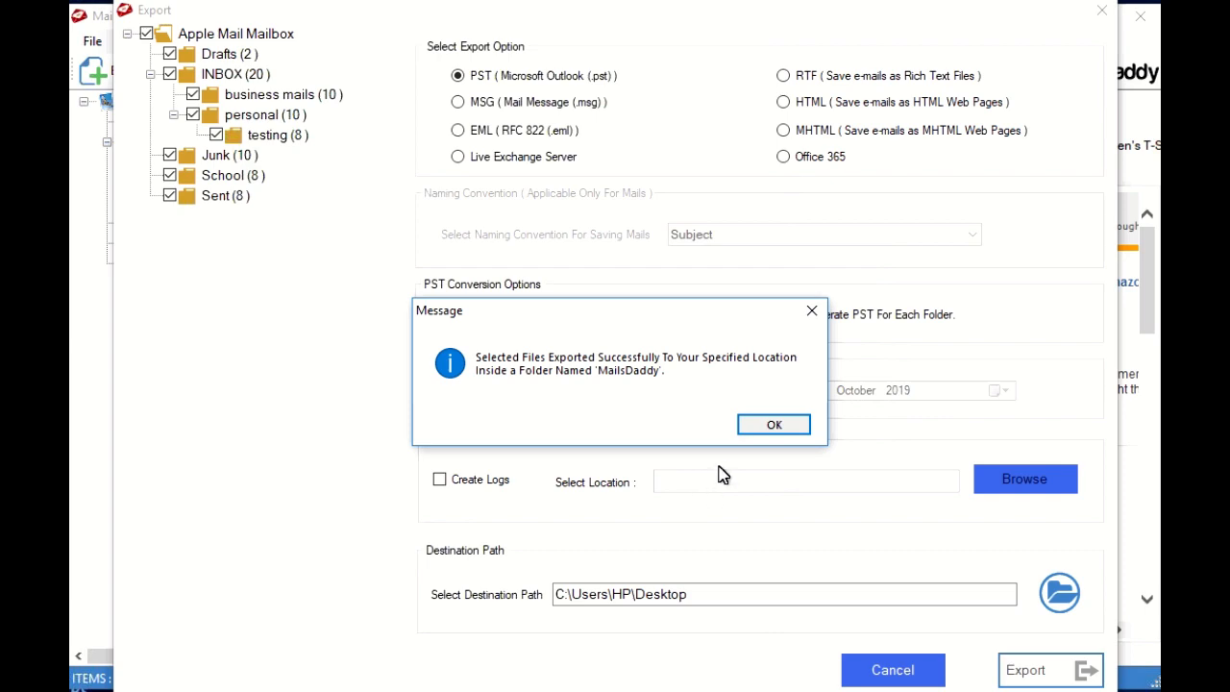
click(772, 425)
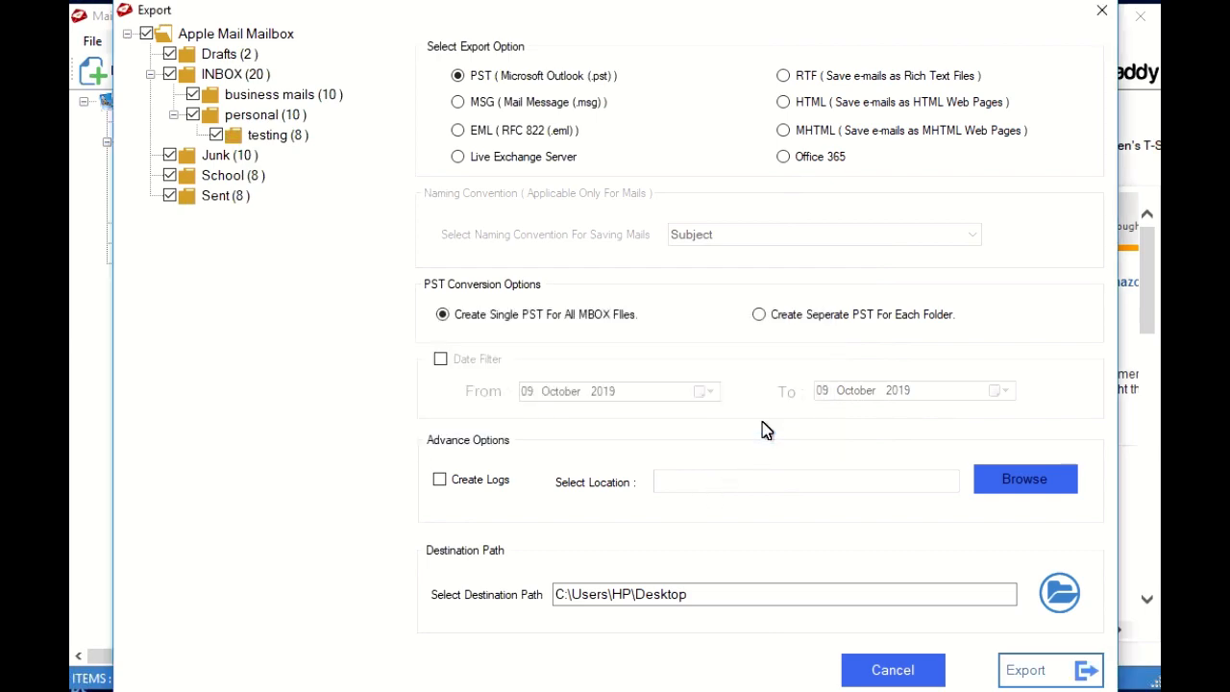